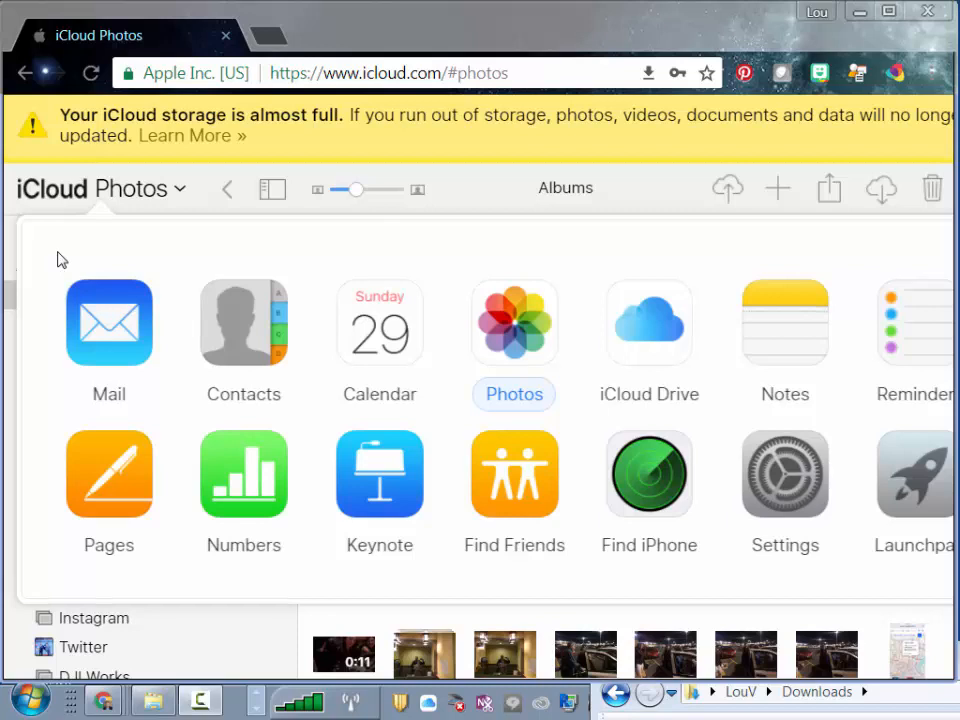
{"action": "mouse_move", "coordinate": [514, 322]}
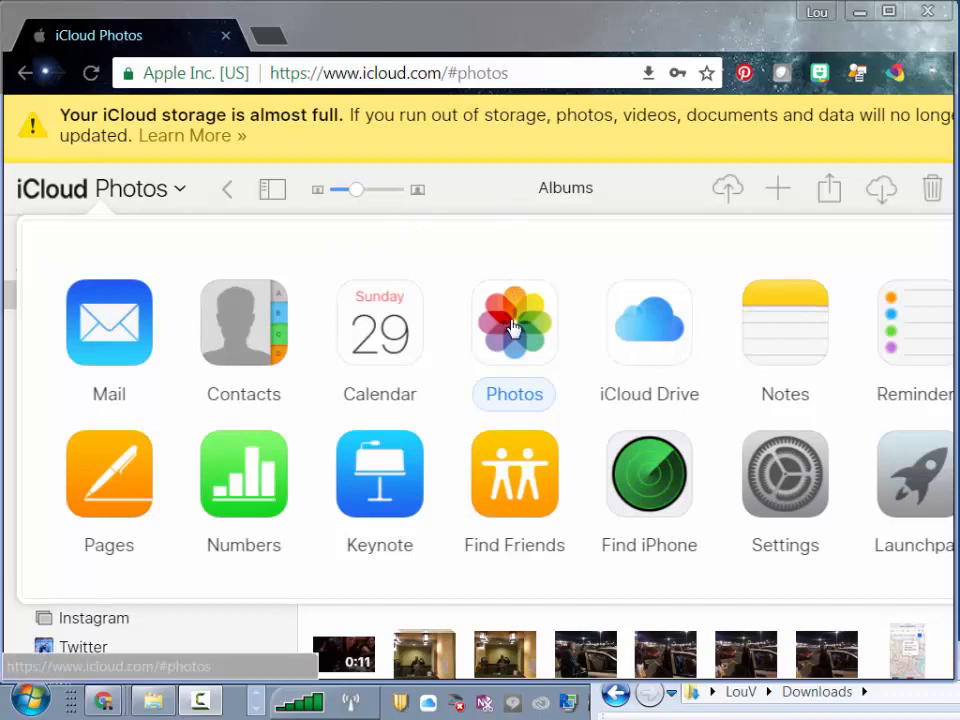
- Browse the All Photos library, selecting individual thumbnails one at a time
{"action": "left_click", "coordinate": [514, 322]}
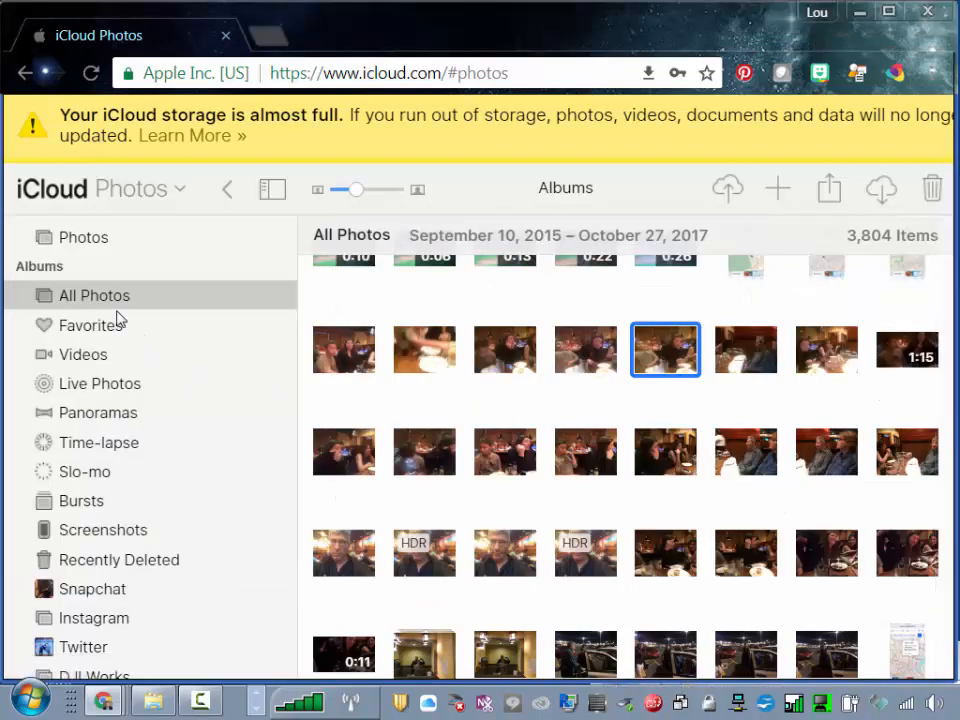
{"action": "left_click", "coordinate": [424, 348]}
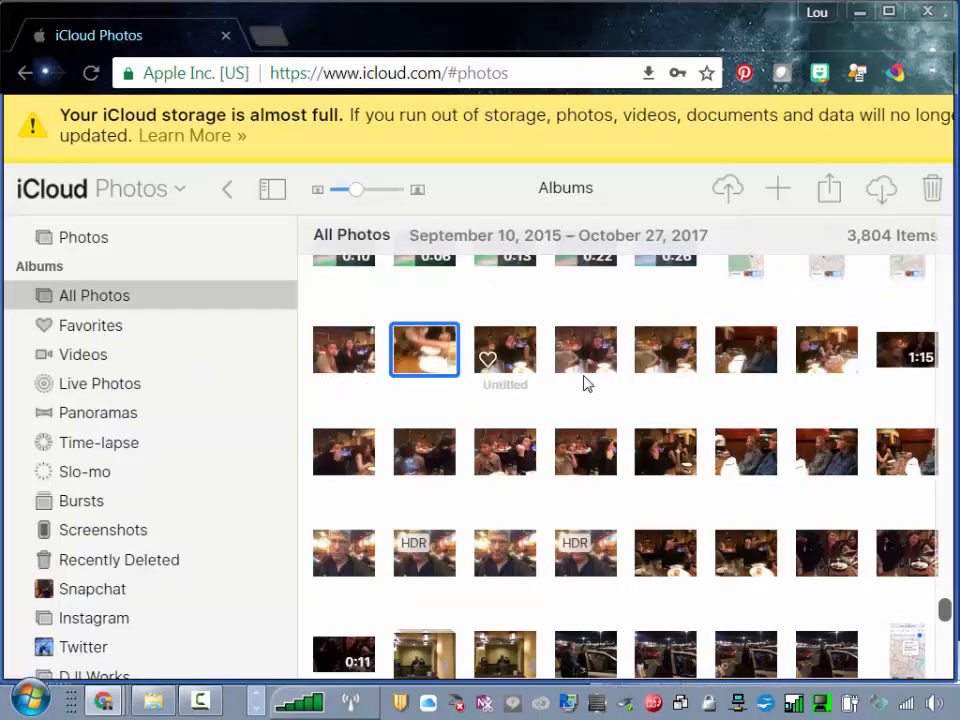
{"action": "left_click", "coordinate": [664, 348]}
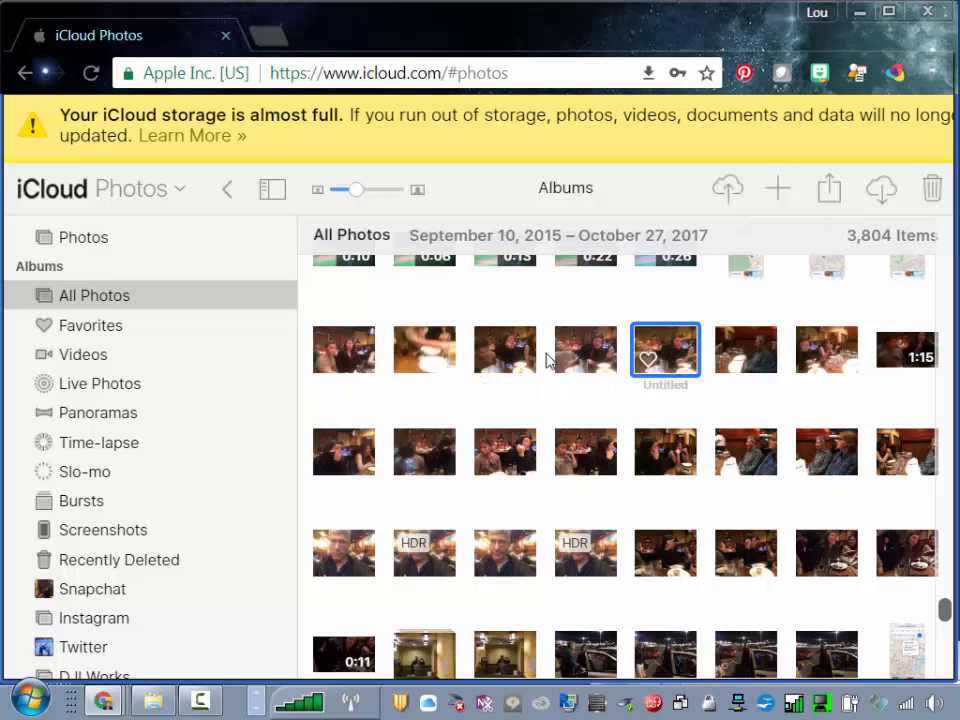
{"action": "left_click", "coordinate": [424, 348]}
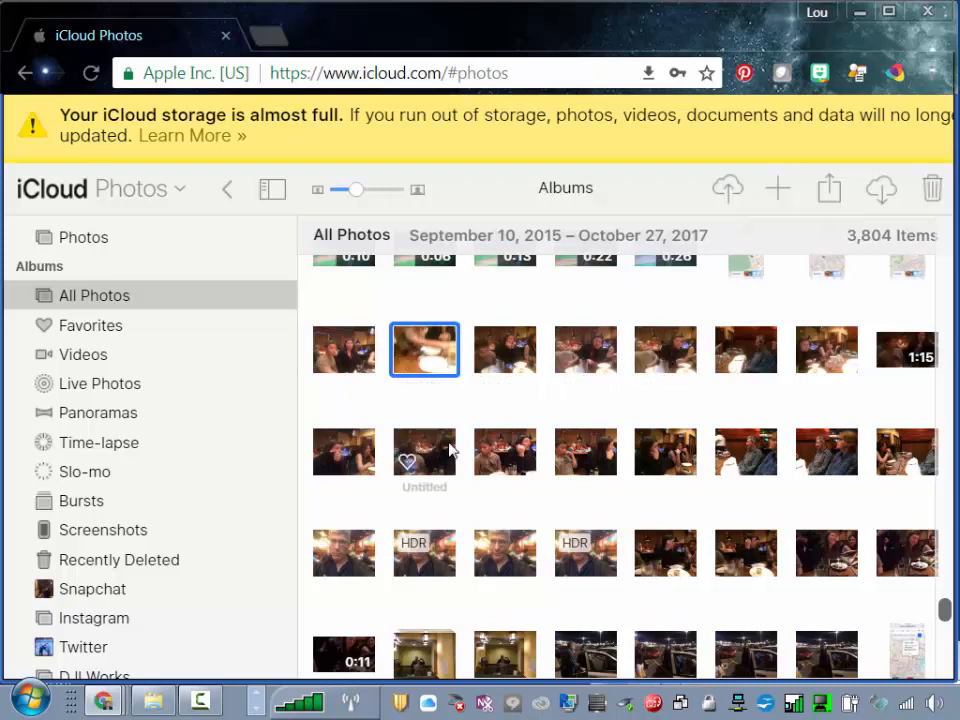
{"action": "mouse_move", "coordinate": [344, 432]}
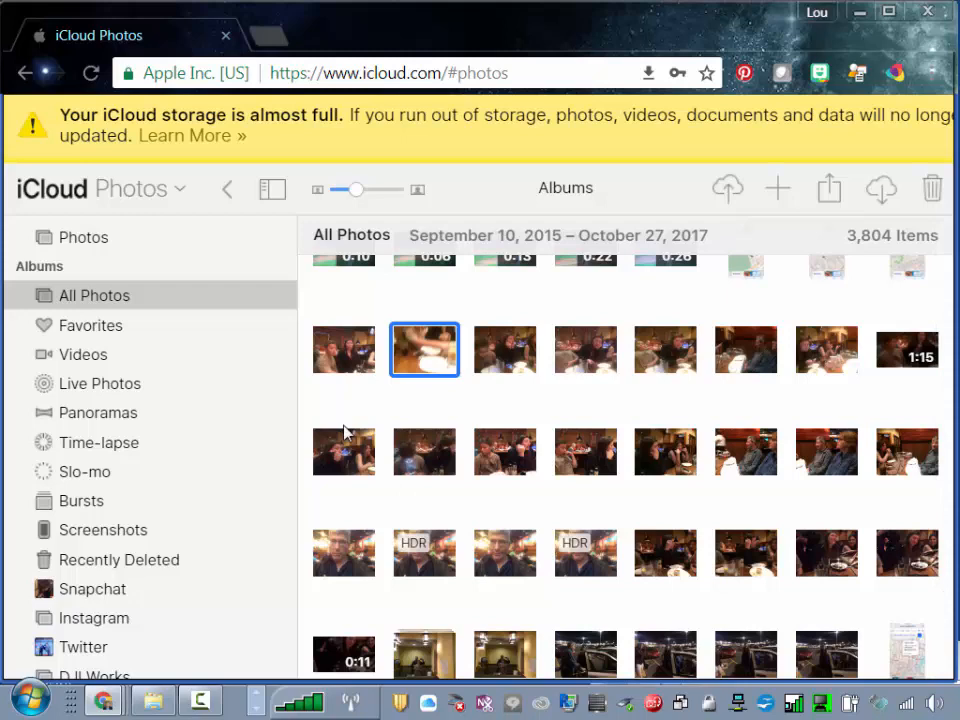
{"action": "mouse_move", "coordinate": [110, 336]}
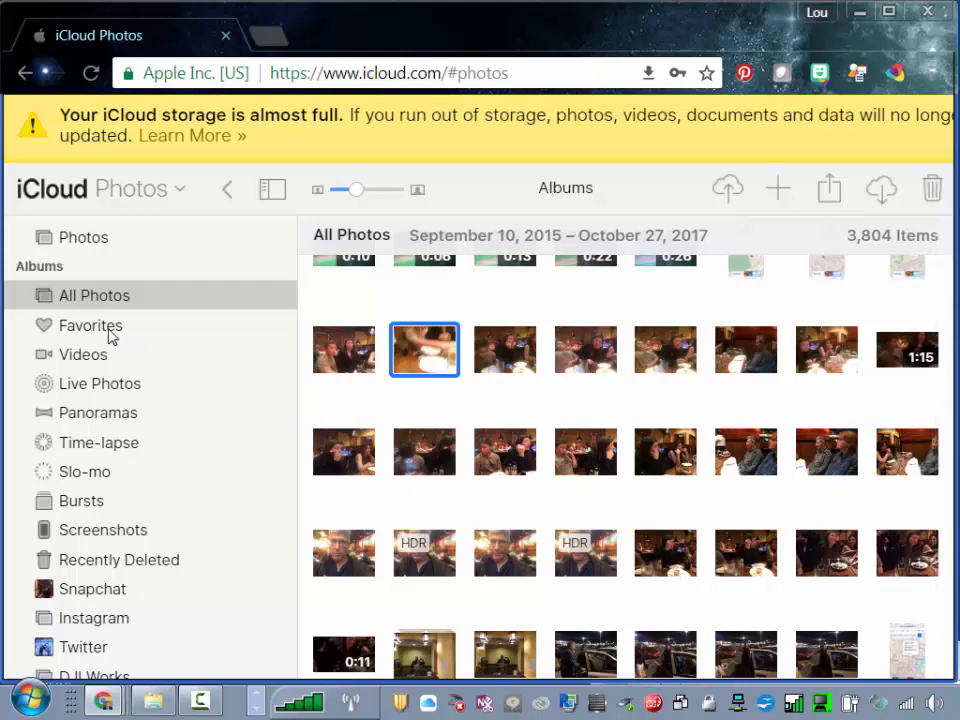
- Switch to the moments view and select all items in the May 6 Greenridge Plaza moment
{"action": "left_click", "coordinate": [84, 236]}
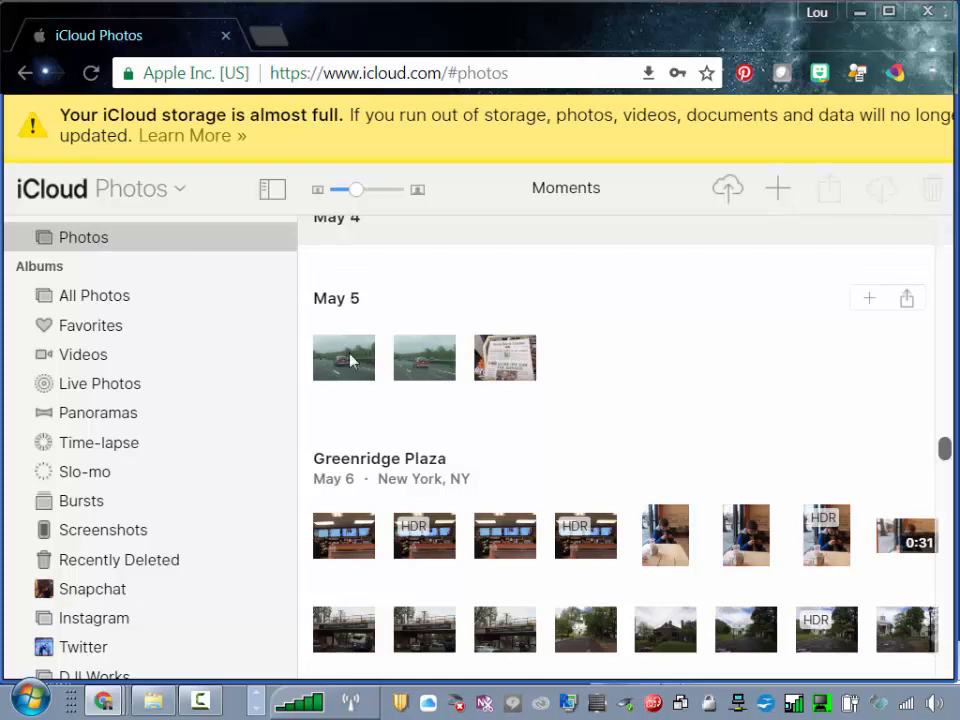
{"action": "mouse_move", "coordinate": [836, 524]}
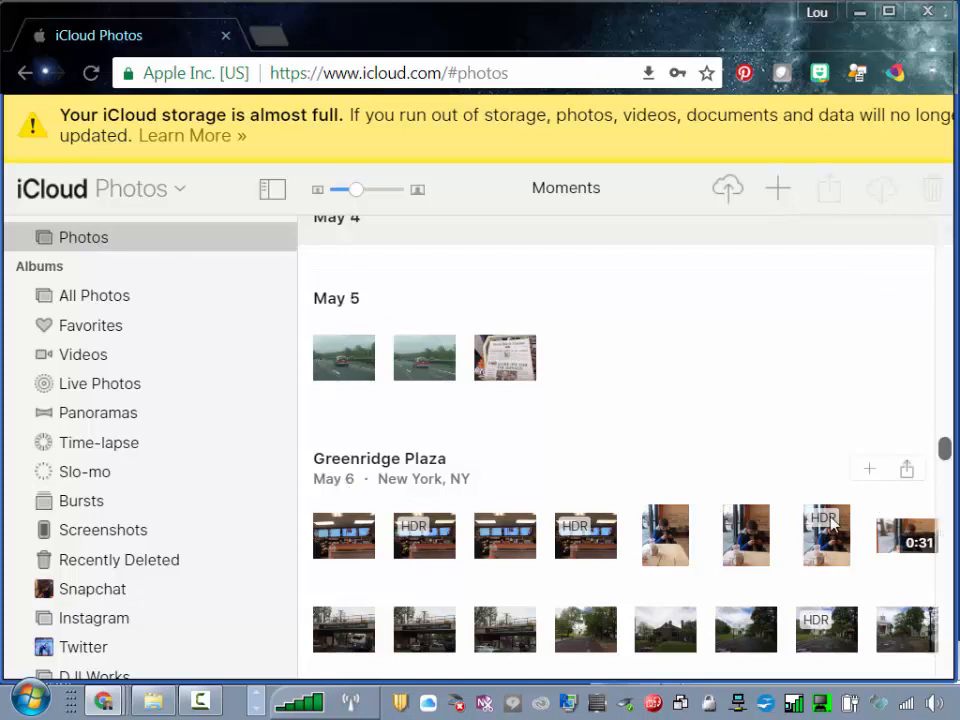
{"action": "mouse_move", "coordinate": [906, 470]}
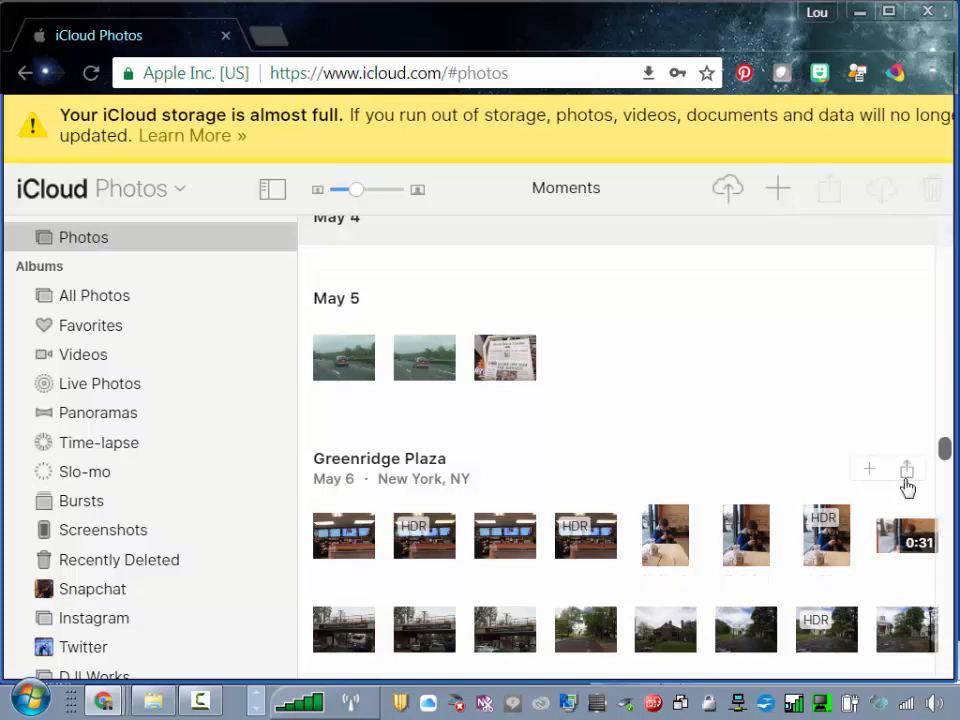
{"action": "mouse_move", "coordinate": [908, 470]}
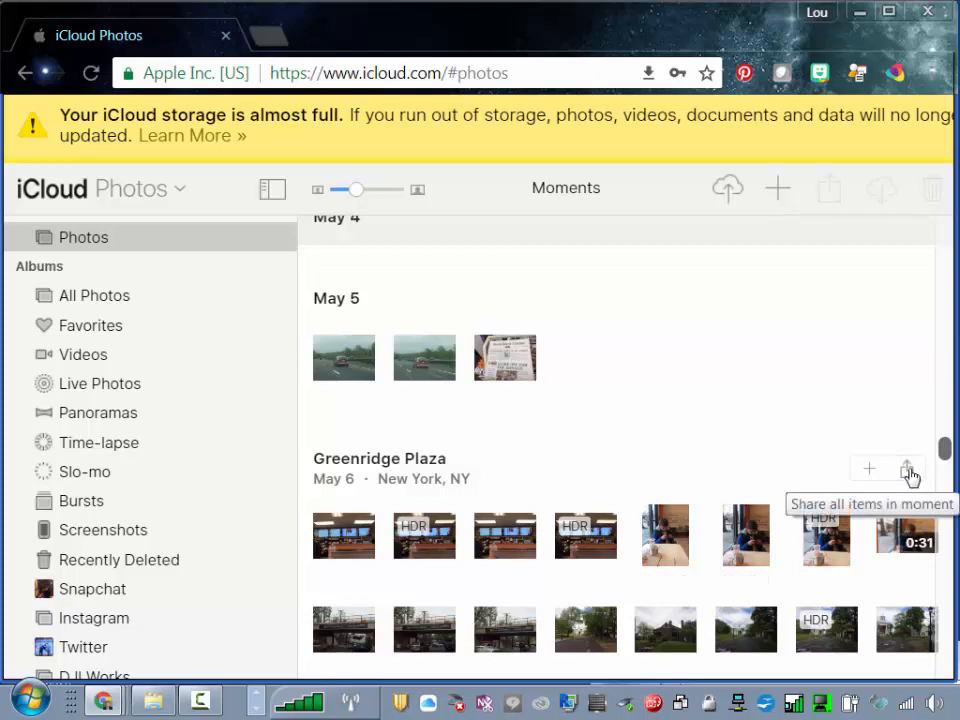
{"action": "left_click", "coordinate": [906, 468]}
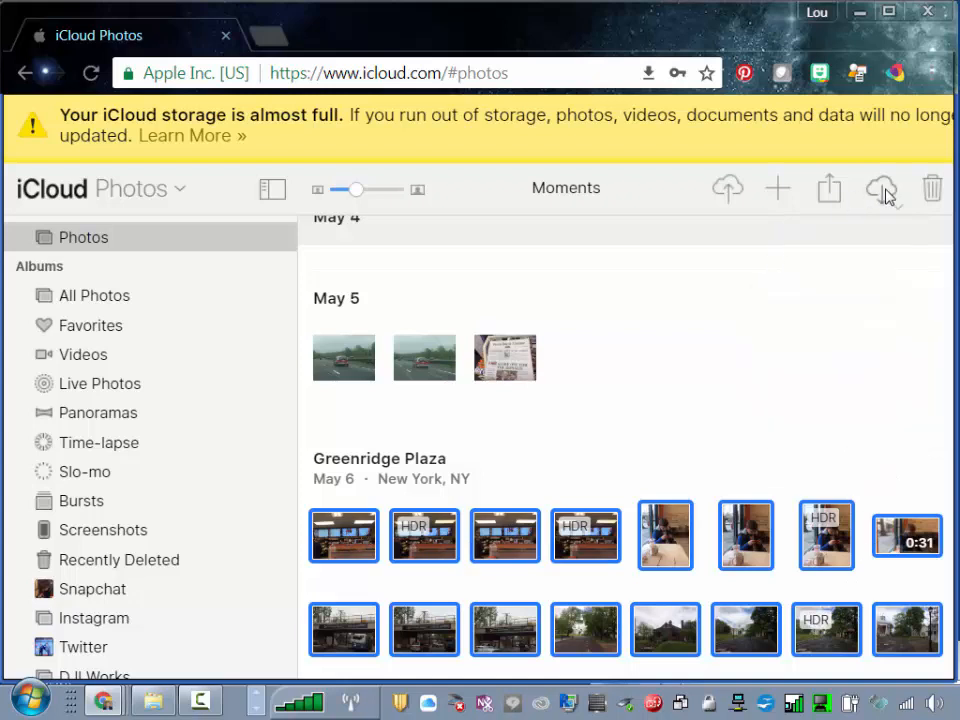
- Download the selected photos and show them in the Windows Downloads folder
{"action": "left_click", "coordinate": [880, 188]}
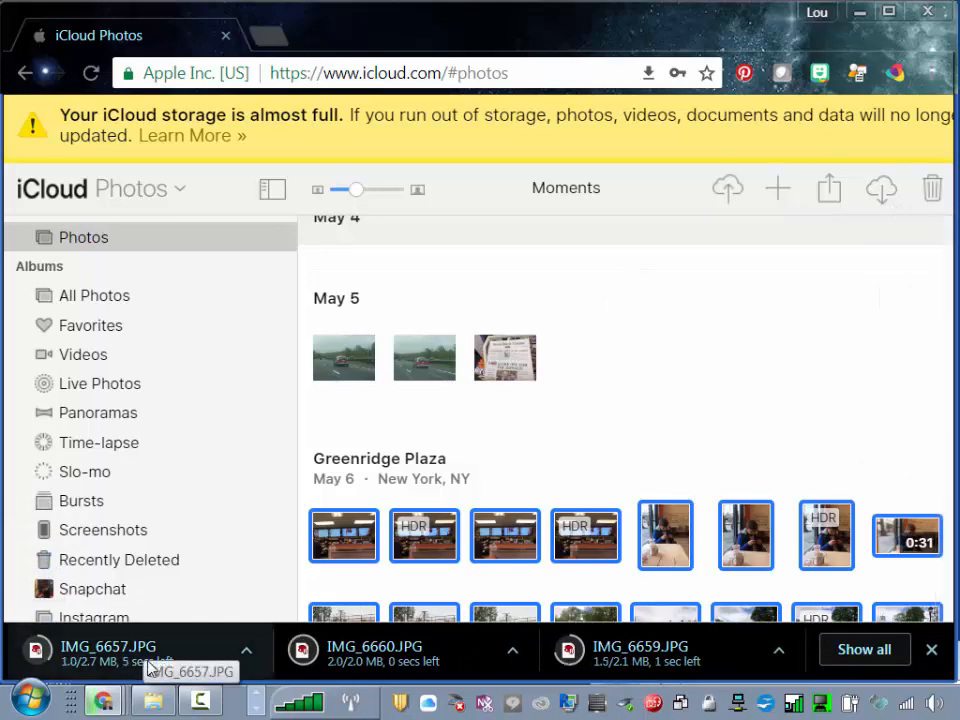
{"action": "mouse_move", "coordinate": [152, 696]}
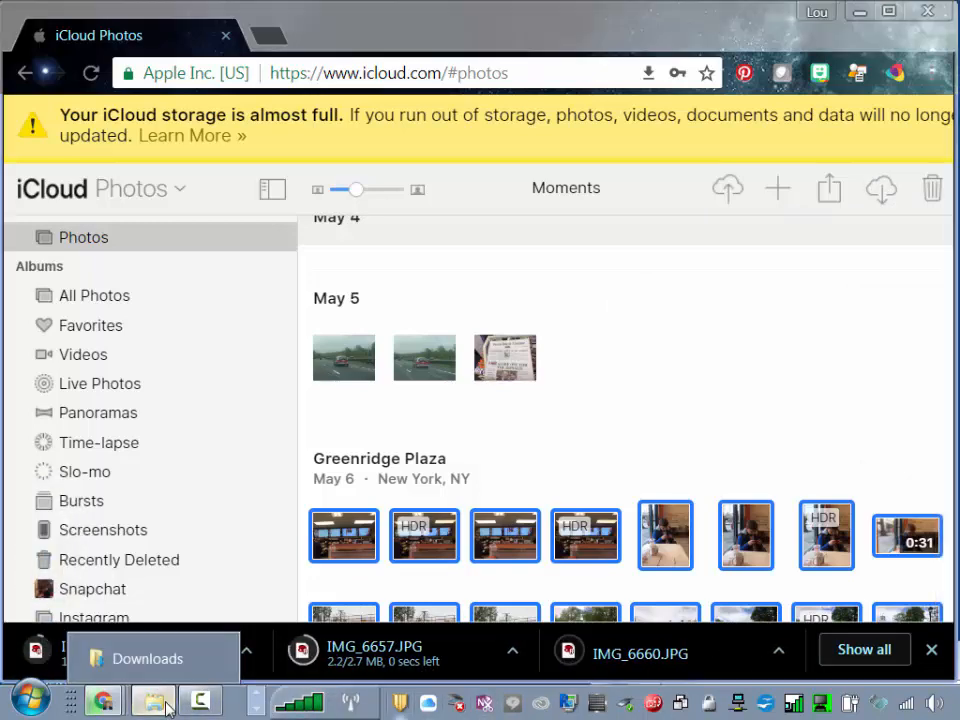
{"action": "left_click", "coordinate": [152, 700]}
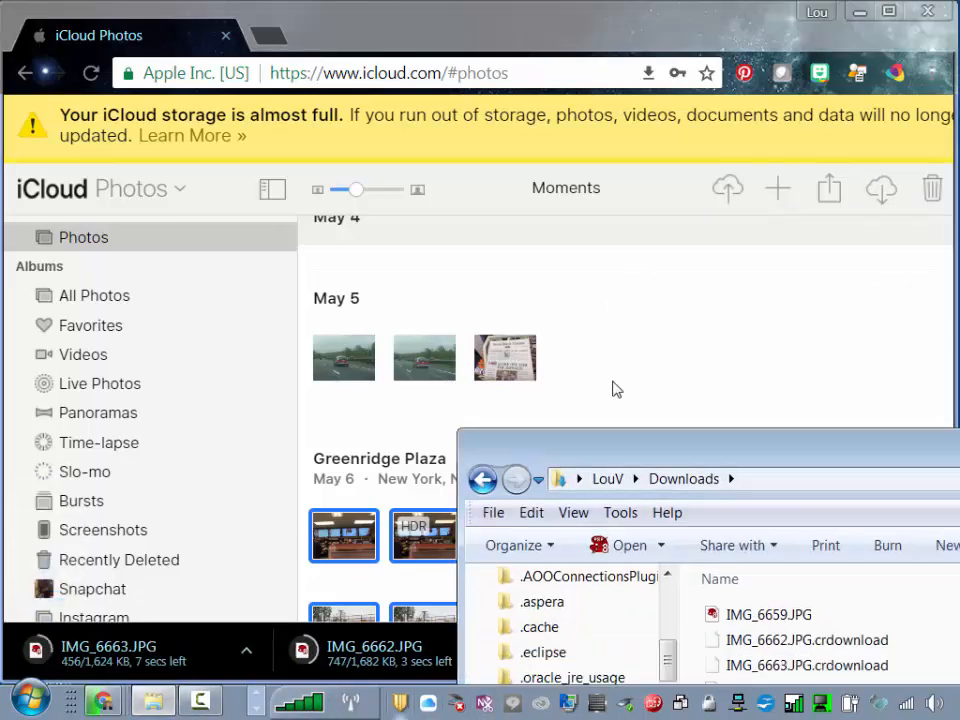